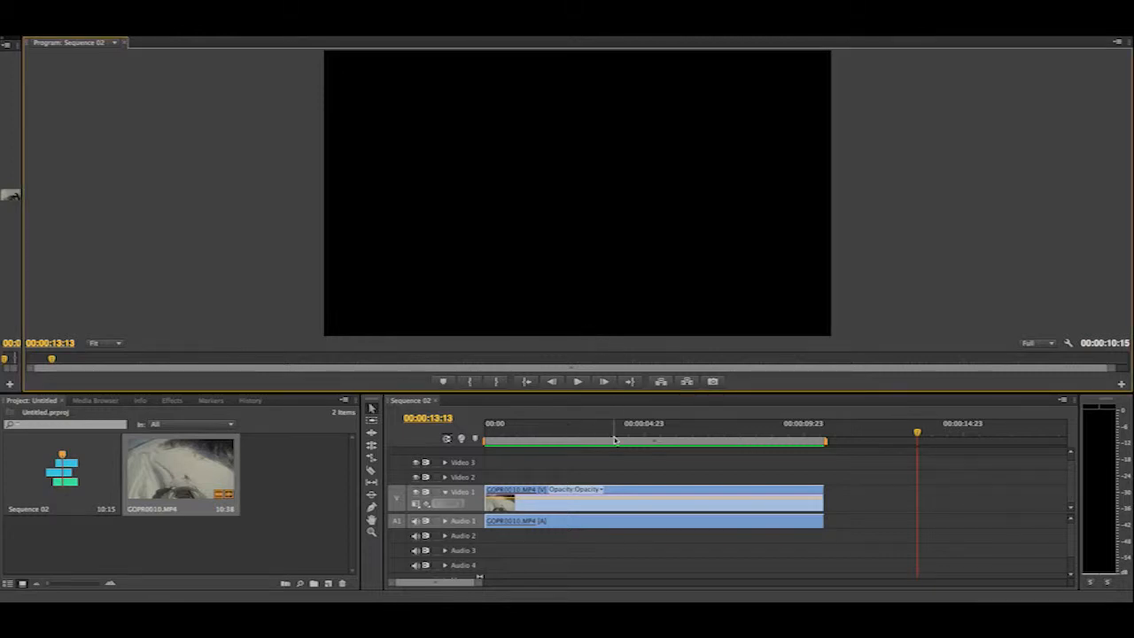
# Play the snowmobile footage from the start and stop at about 00:00:04:21 where the rider veers off, cutting there
pyautogui.click(624, 440)
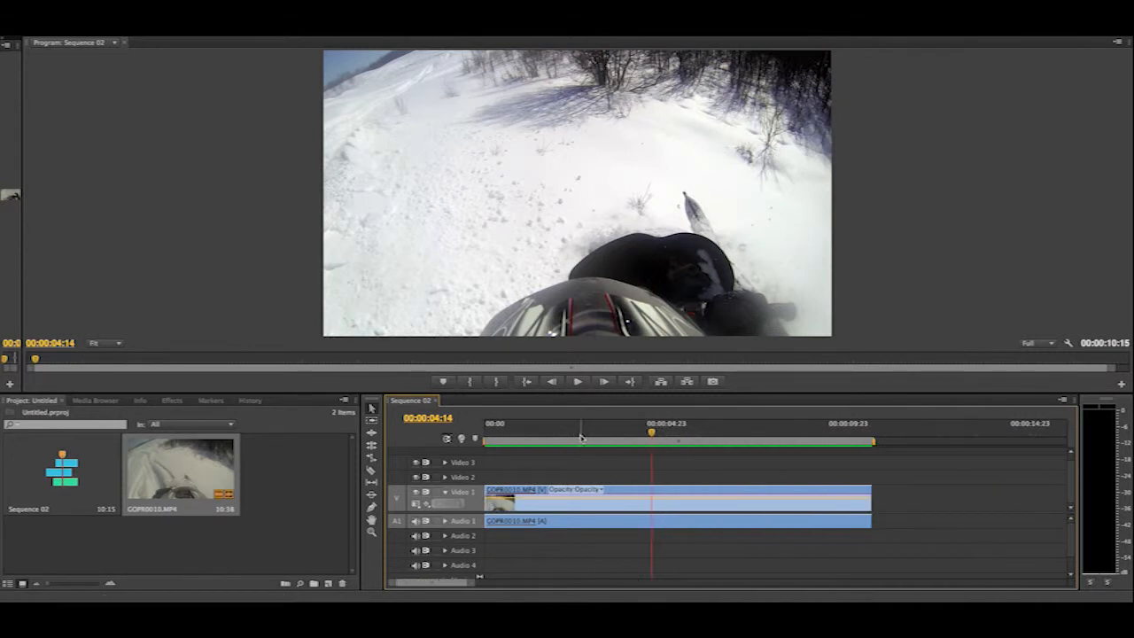
pyautogui.click(535, 423)
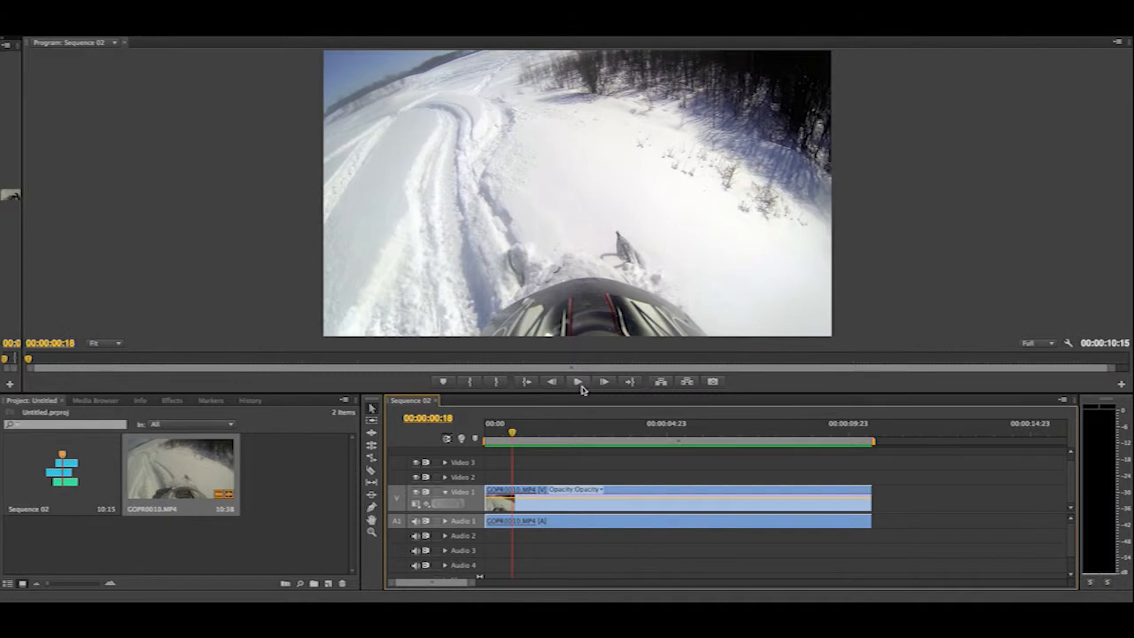
pyautogui.moveTo(578, 381)
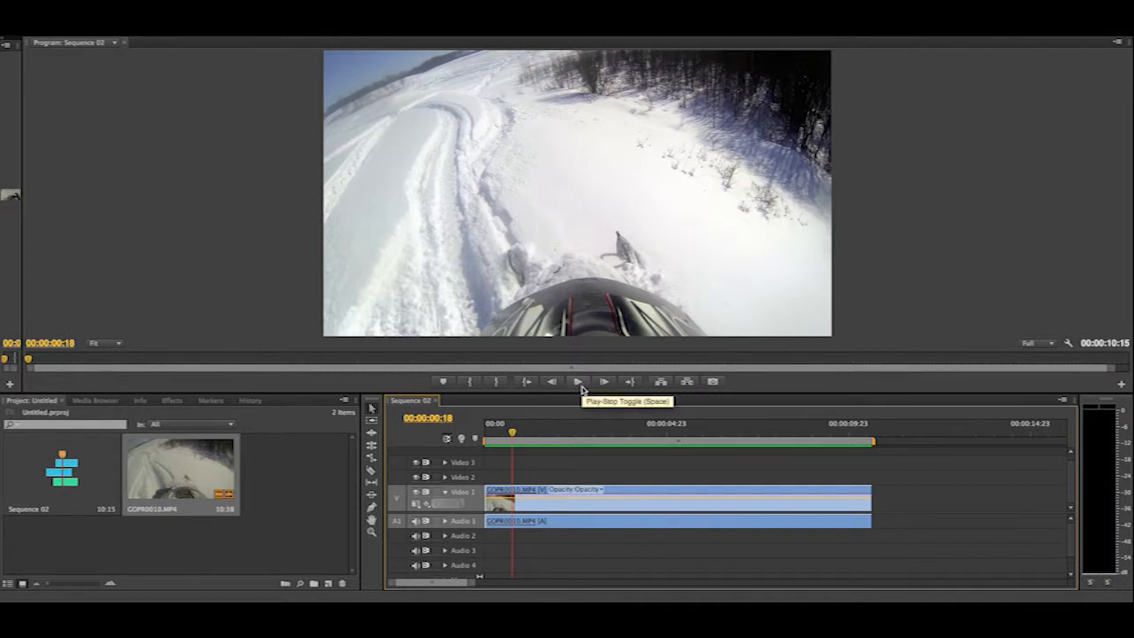
pyautogui.click(604, 381)
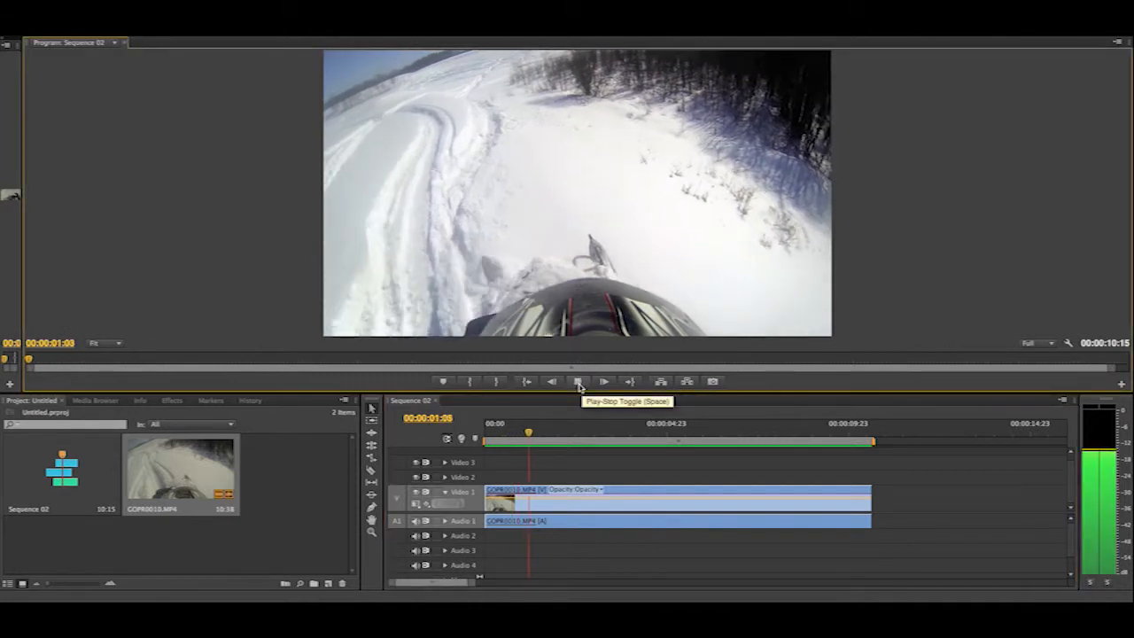
pyautogui.click(602, 381)
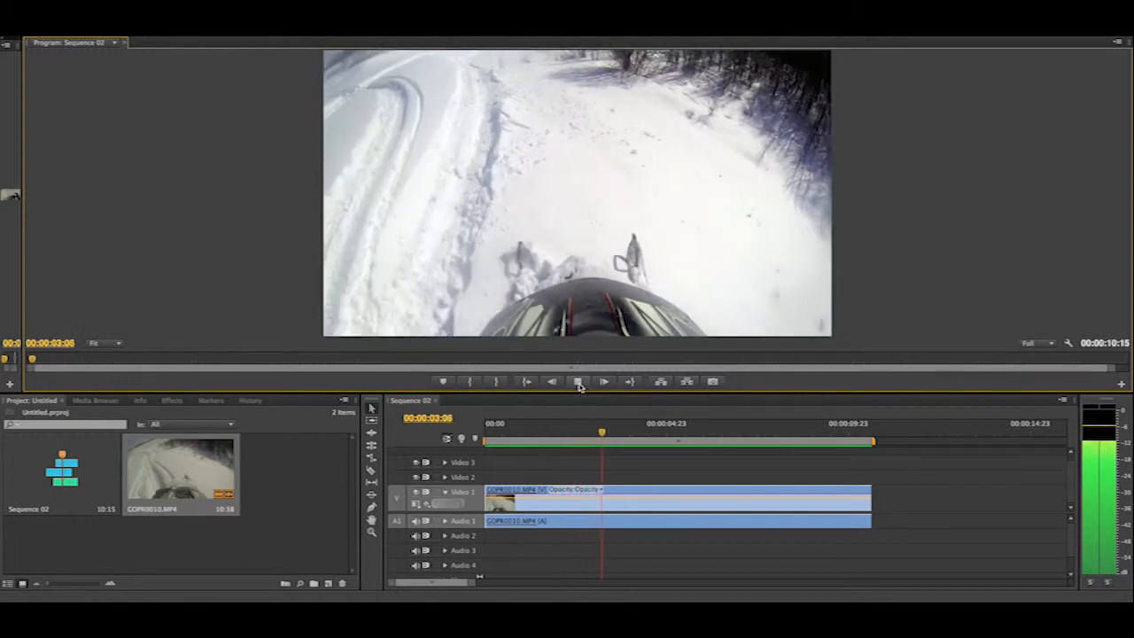
pyautogui.click(602, 381)
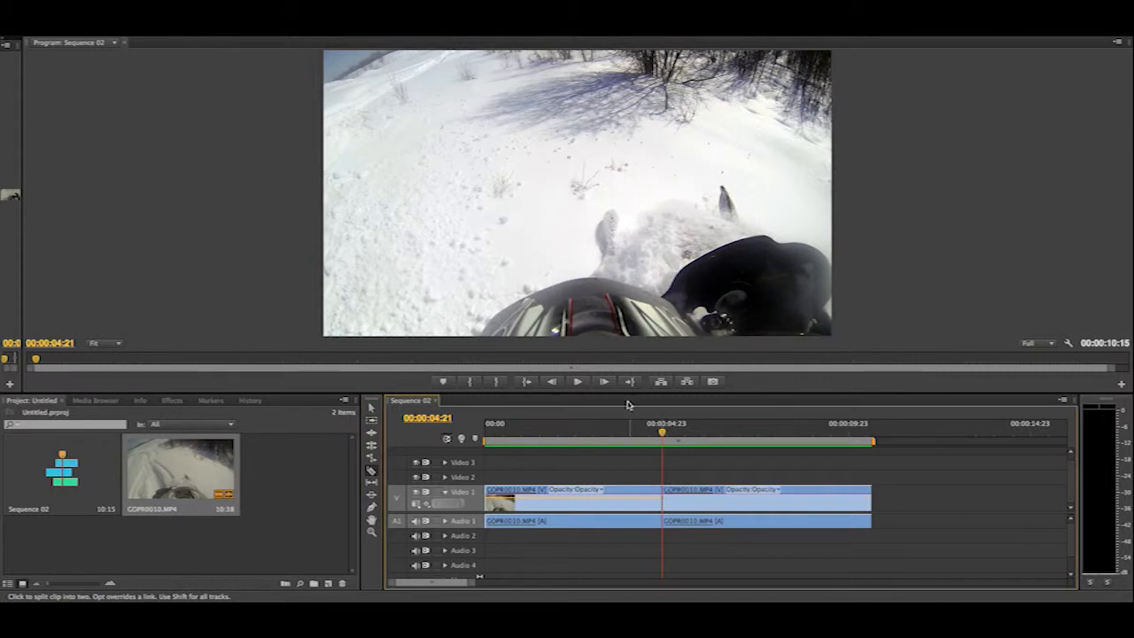
pyautogui.moveTo(577, 383)
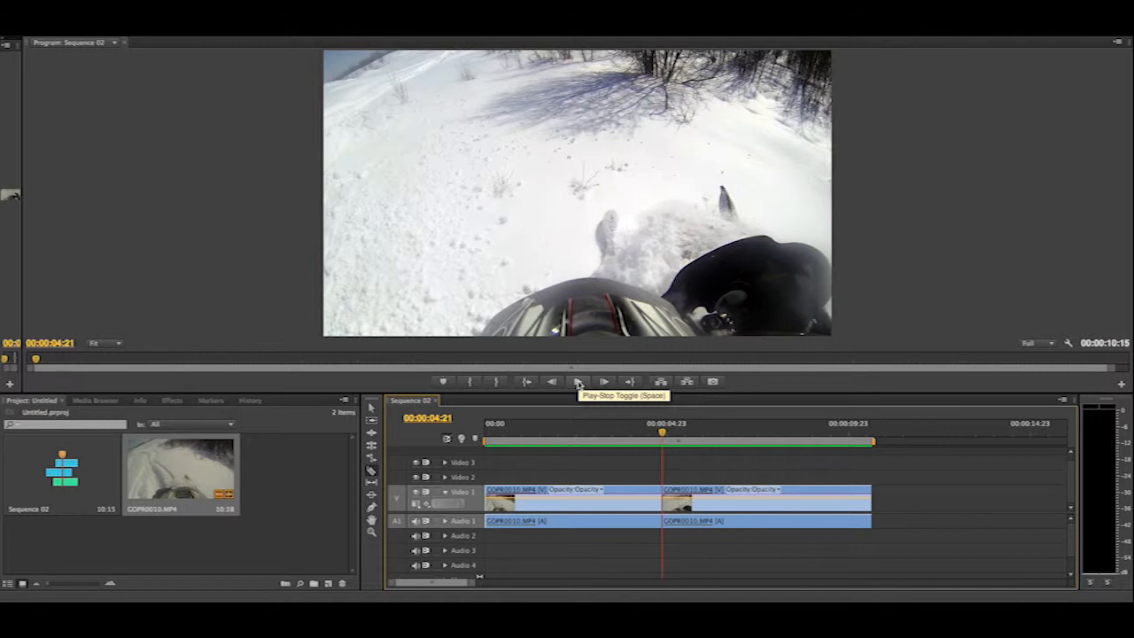
pyautogui.click(606, 381)
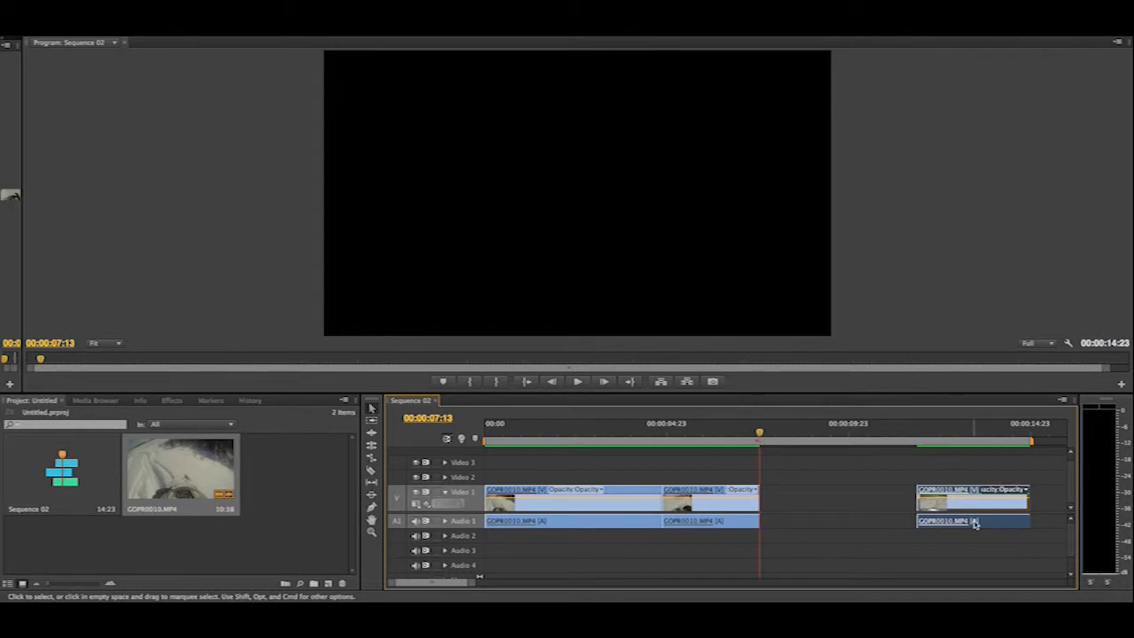
pyautogui.moveTo(973, 521)
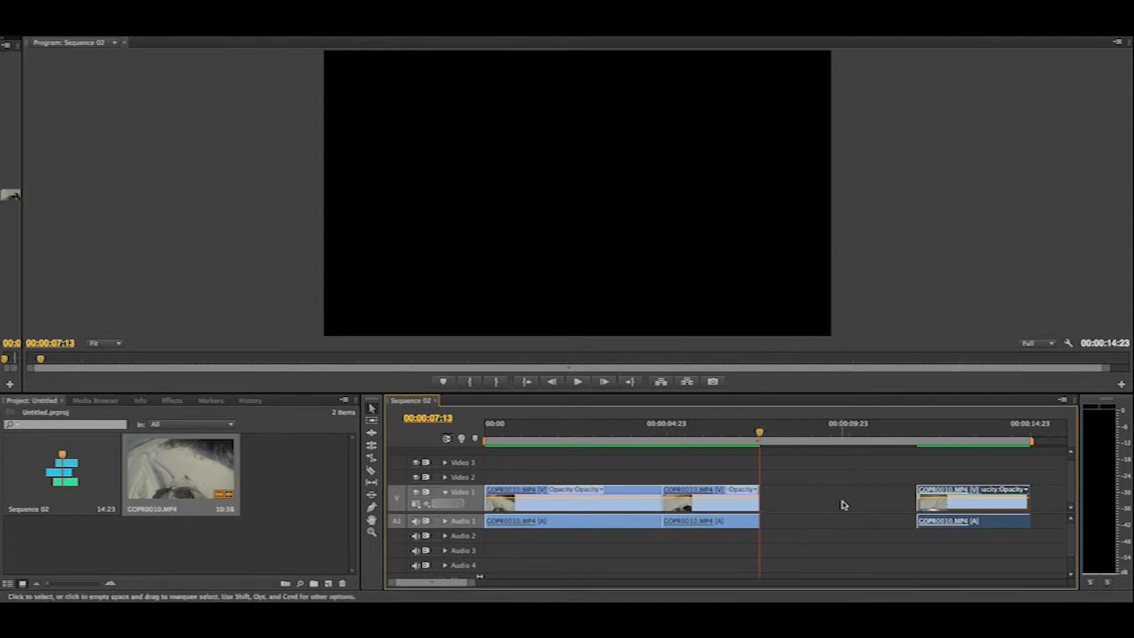
pyautogui.moveTo(682, 506)
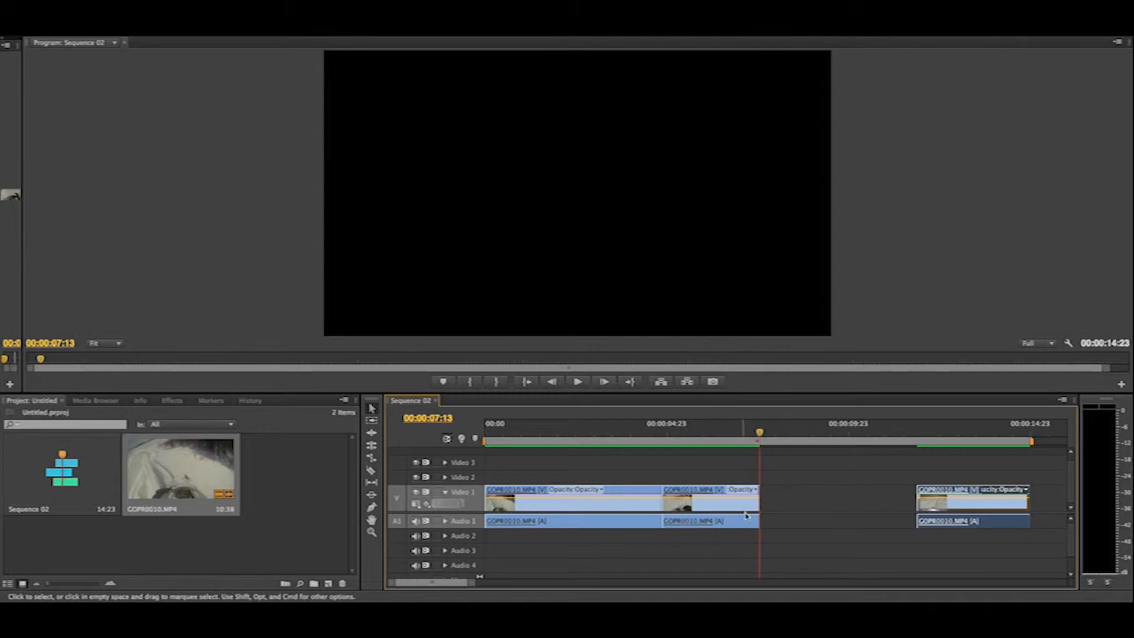
pyautogui.moveTo(813, 510)
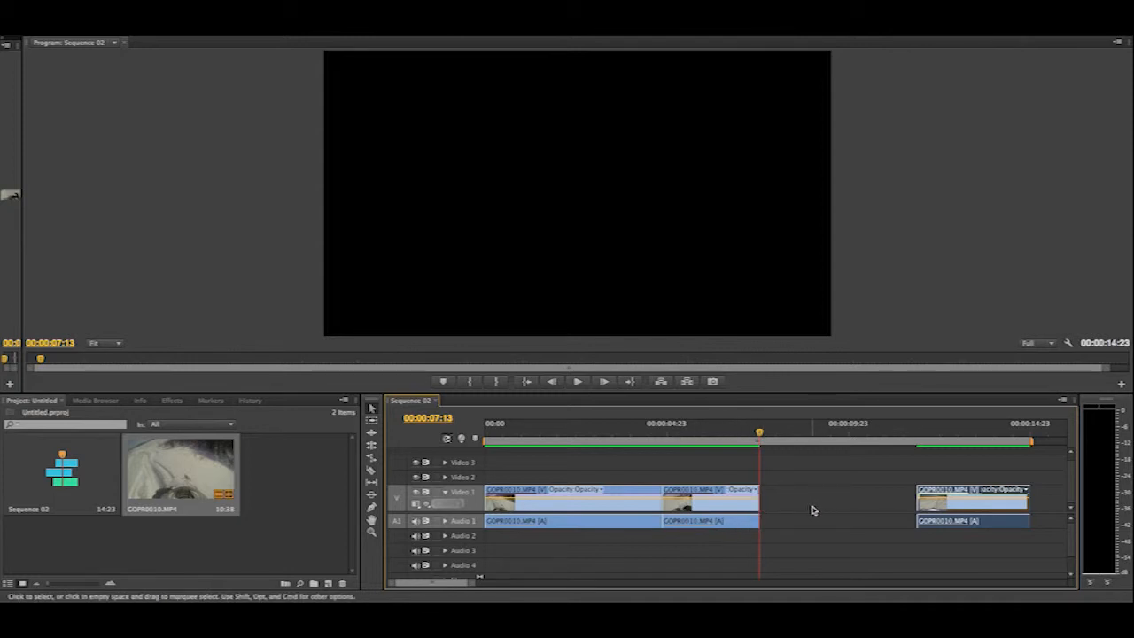
pyautogui.moveTo(939, 478)
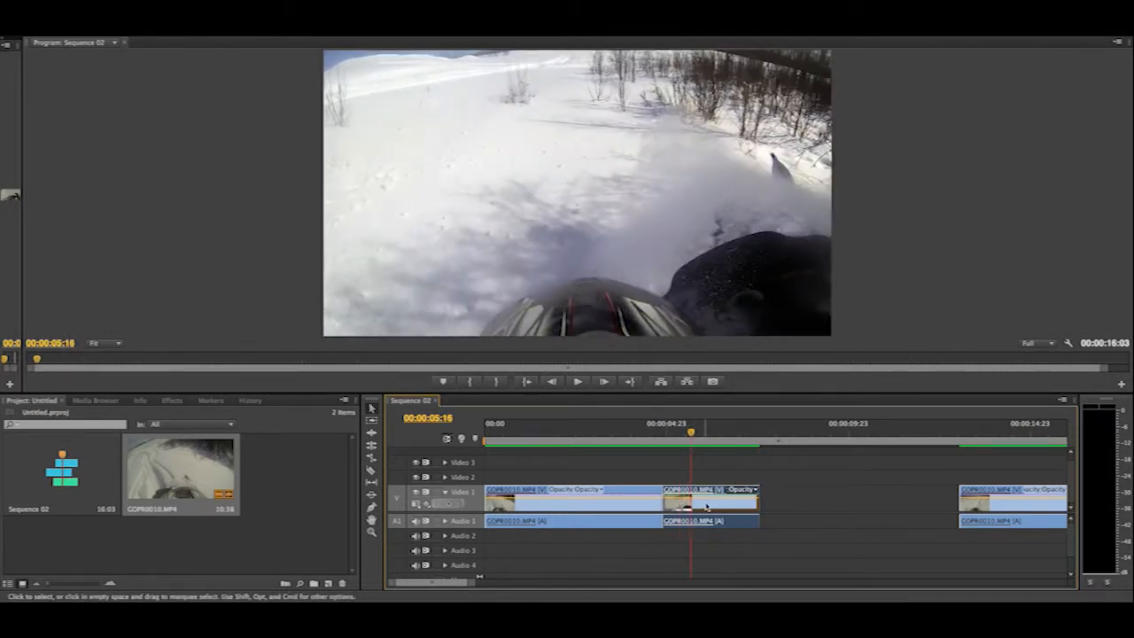
# Set the middle piece's speed to 150% via Speed/Duration so it shortens on the timeline
pyautogui.rightClick(708, 503)
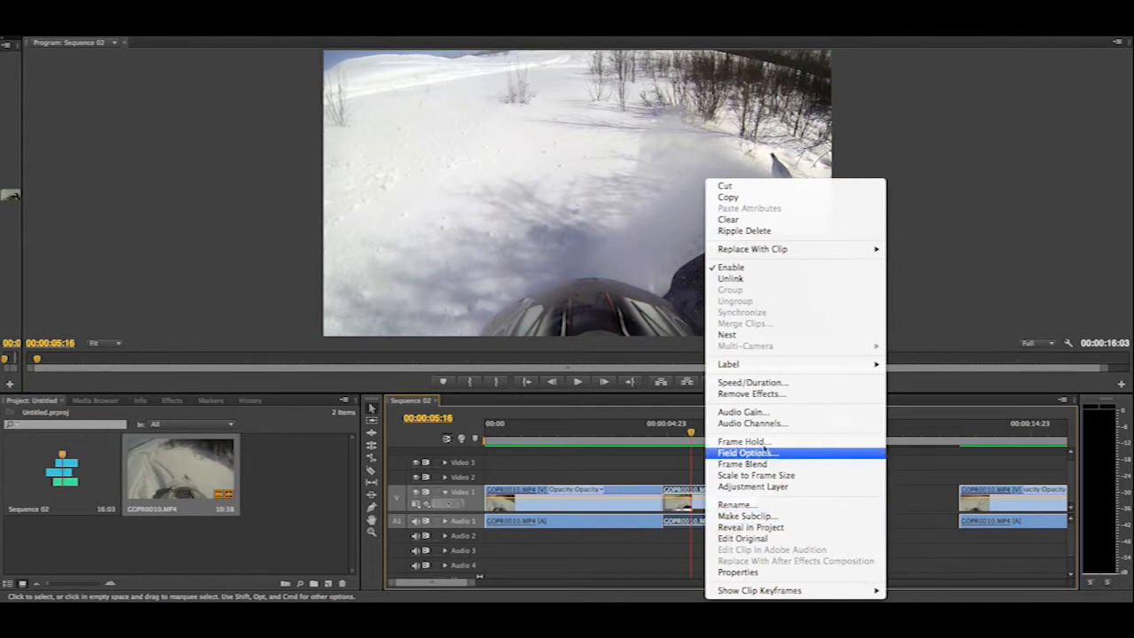
pyautogui.moveTo(751, 383)
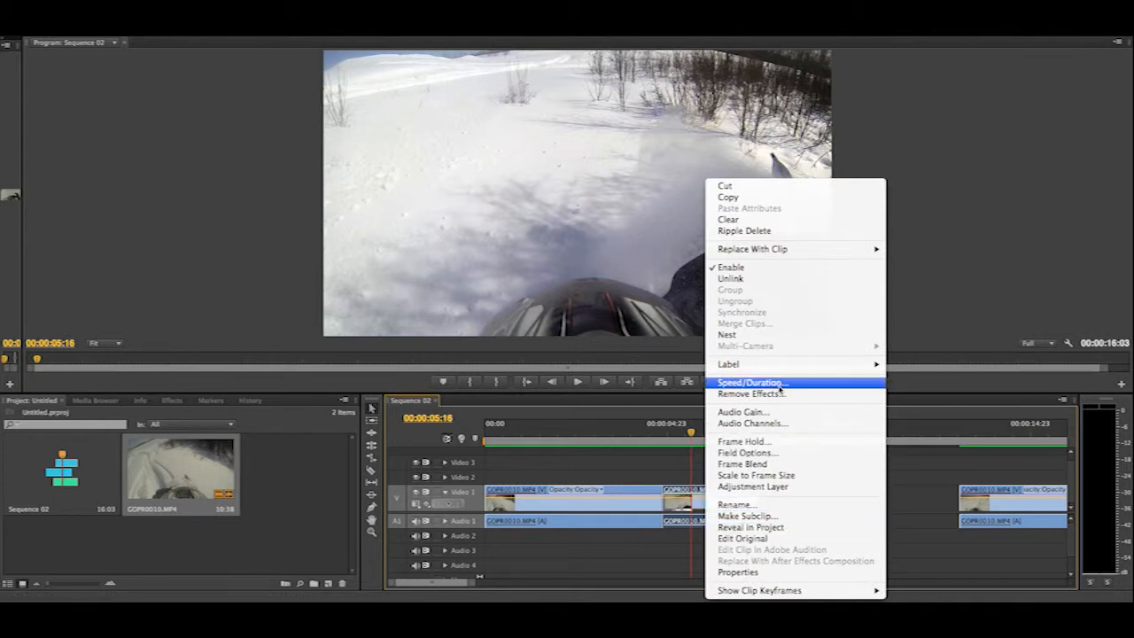
pyautogui.click(751, 383)
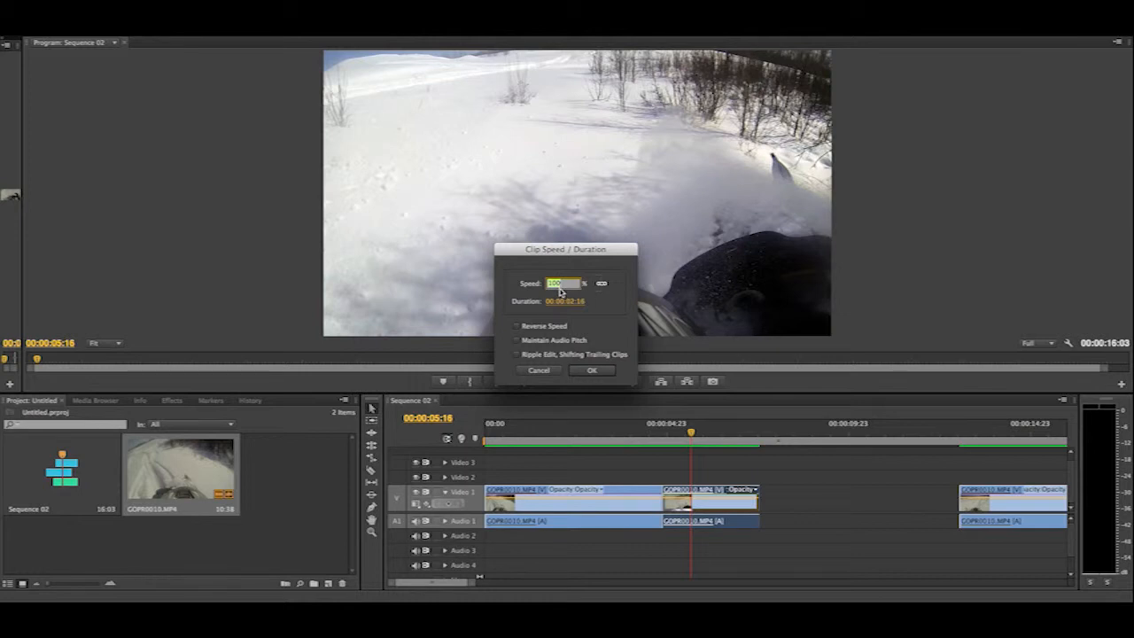
pyautogui.moveTo(549, 294)
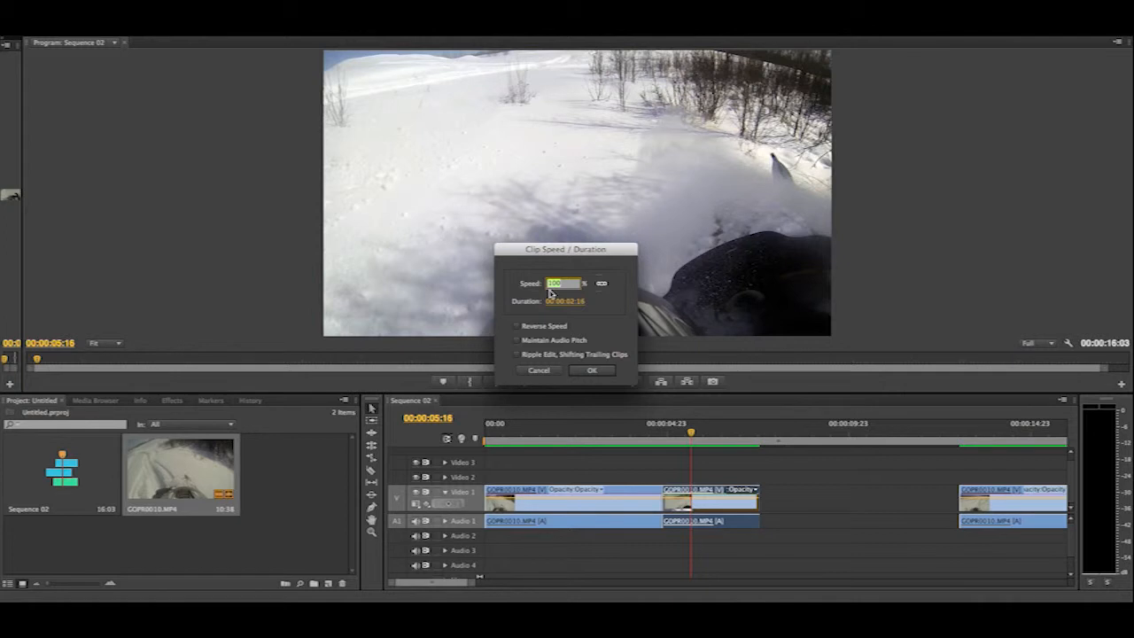
pyautogui.write('15')
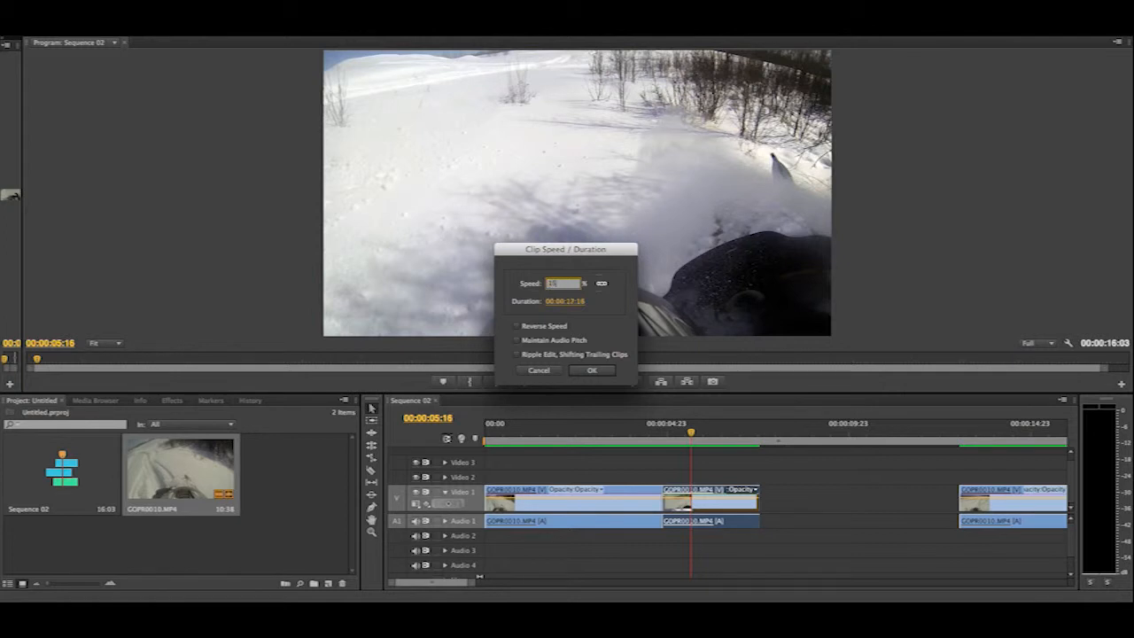
pyautogui.write('150')
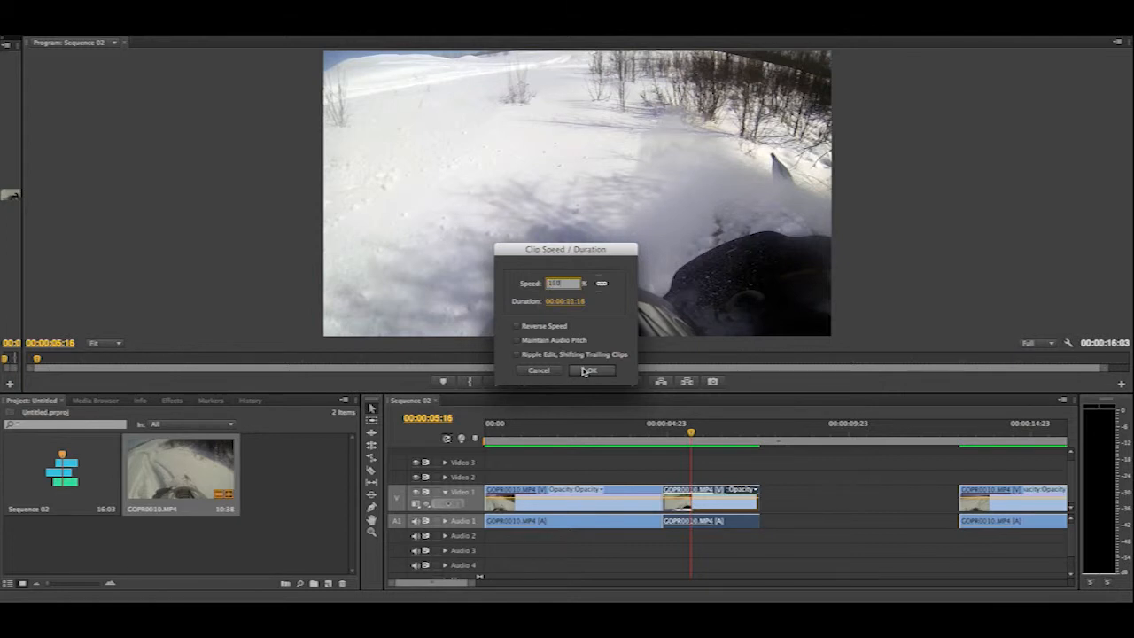
pyautogui.click(592, 370)
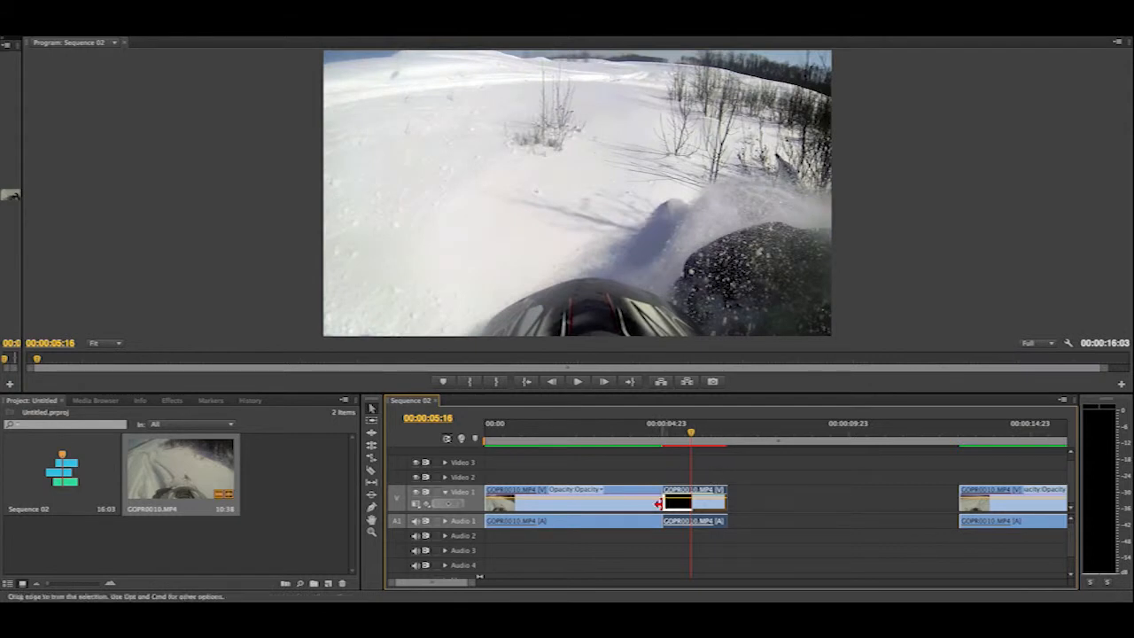
pyautogui.moveTo(691, 440); pyautogui.dragTo(656, 439)
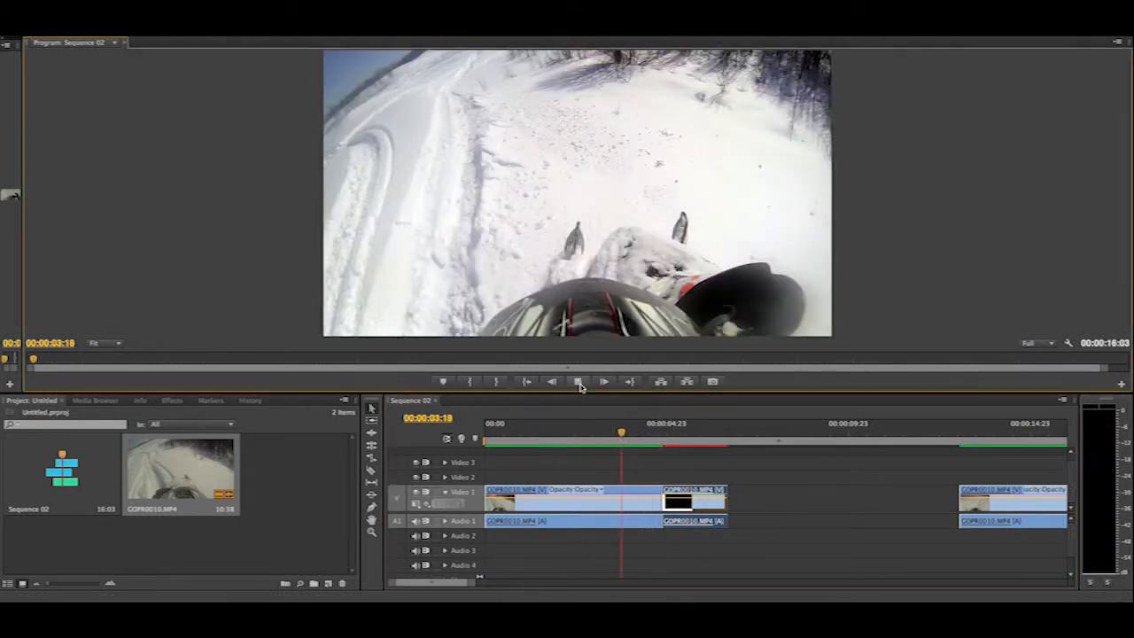
pyautogui.click(577, 381)
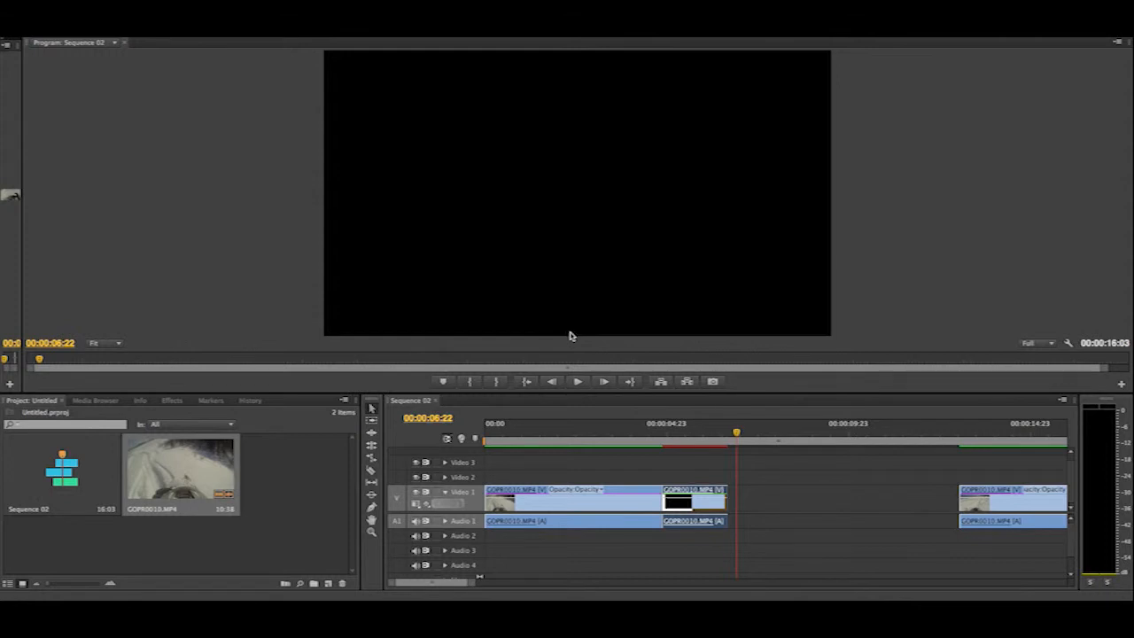
pyautogui.moveTo(575, 351)
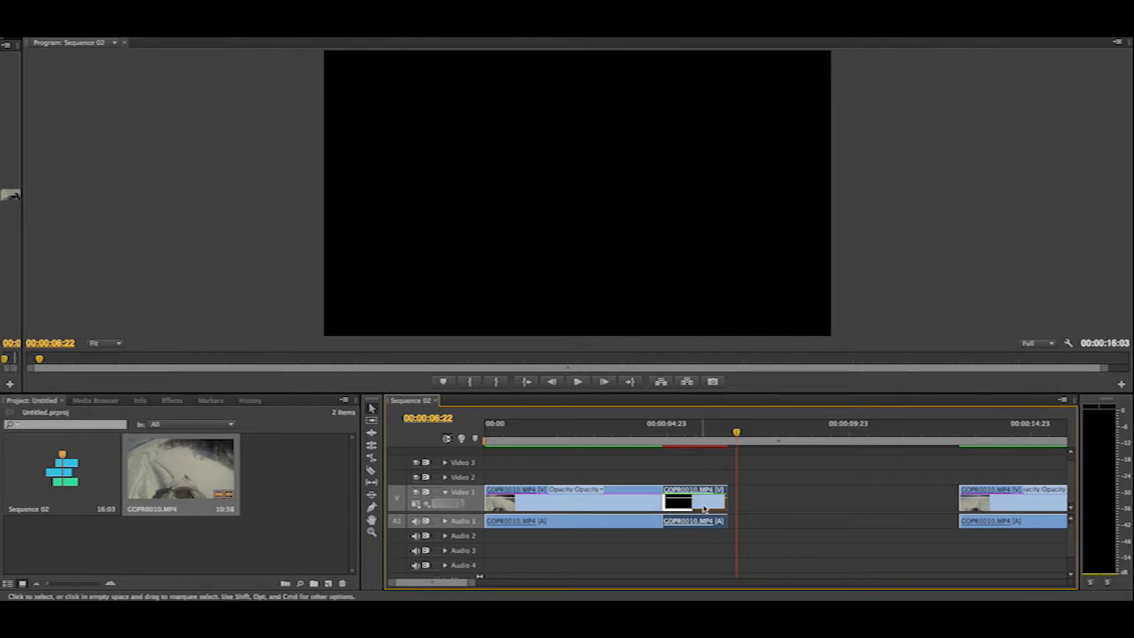
# Re-time the middle piece to 50% via Speed/Duration with trailing clips shifted, closing the gaps
pyautogui.rightClick(694, 503)
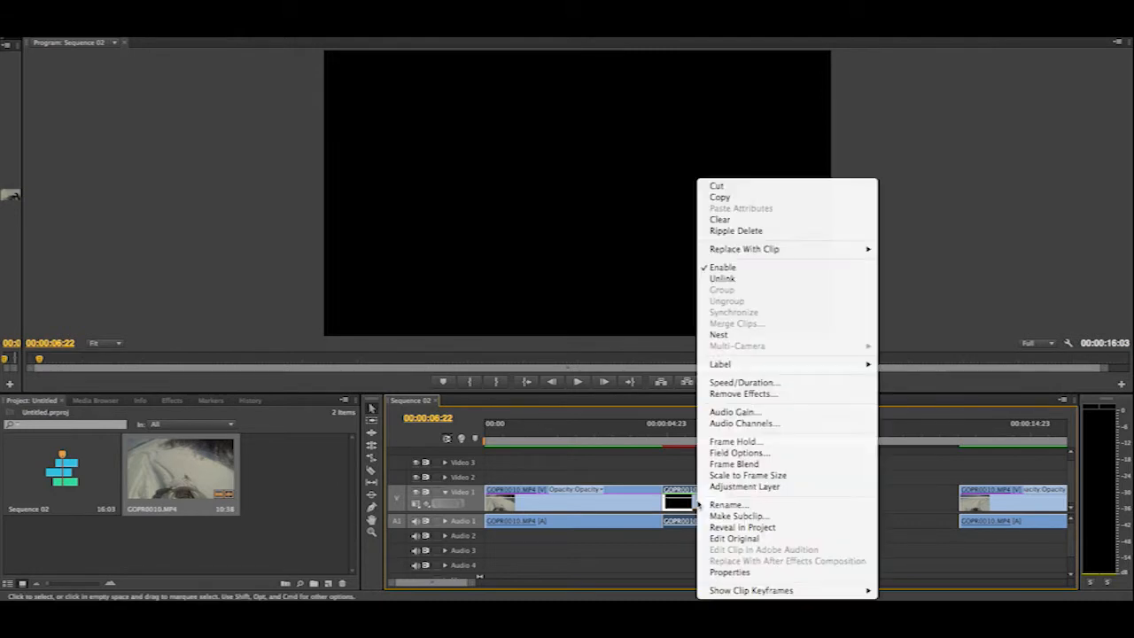
pyautogui.moveTo(744, 383)
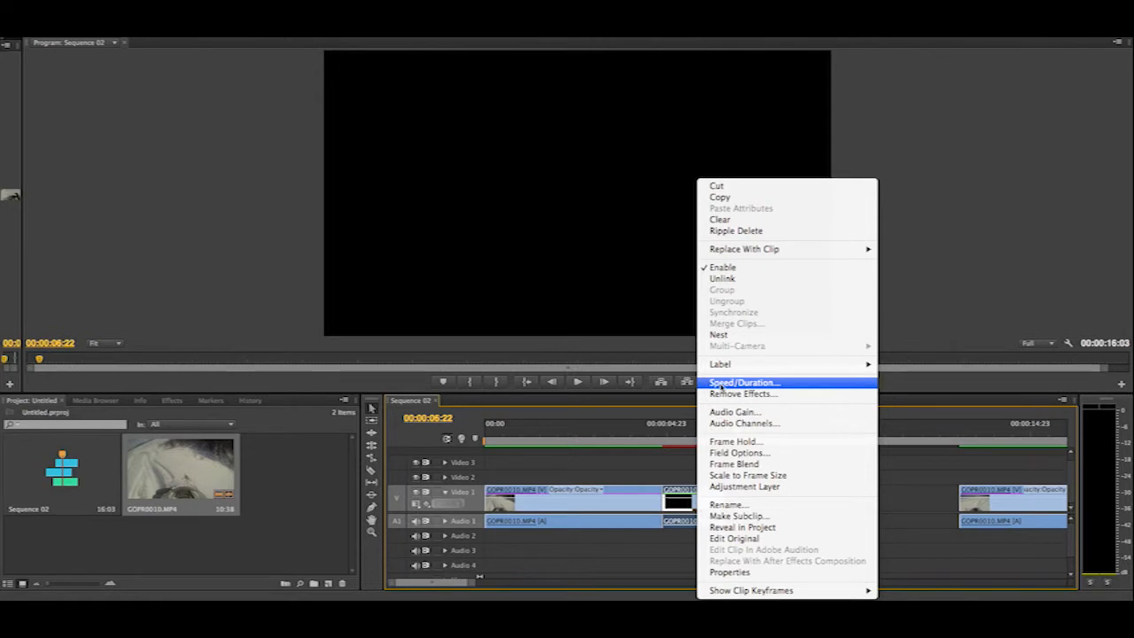
pyautogui.click(744, 383)
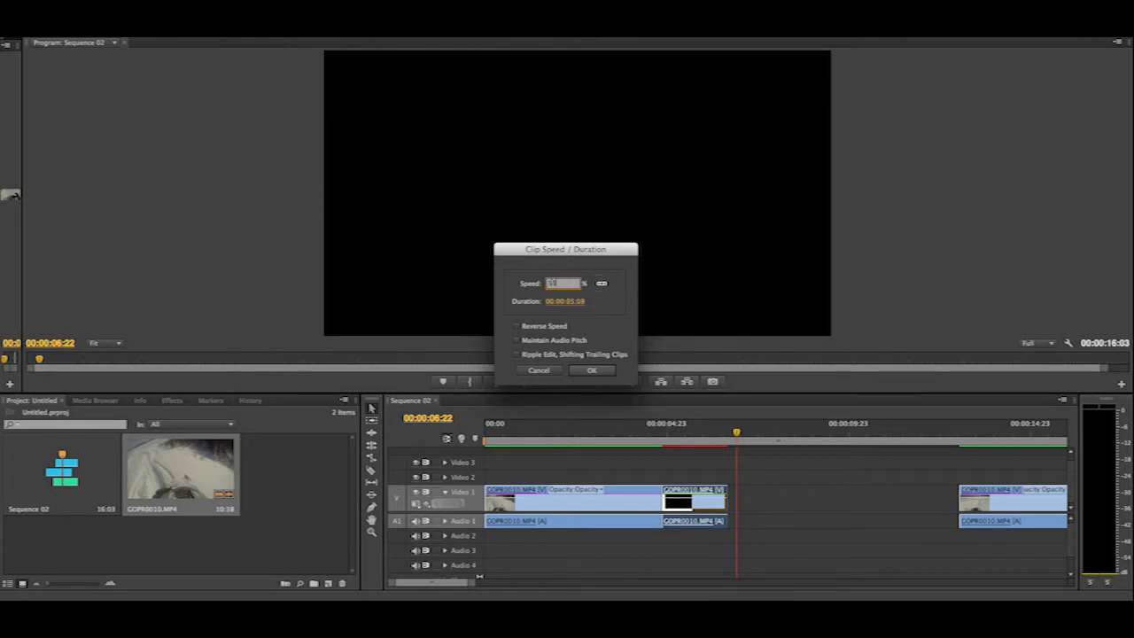
pyautogui.click(591, 370)
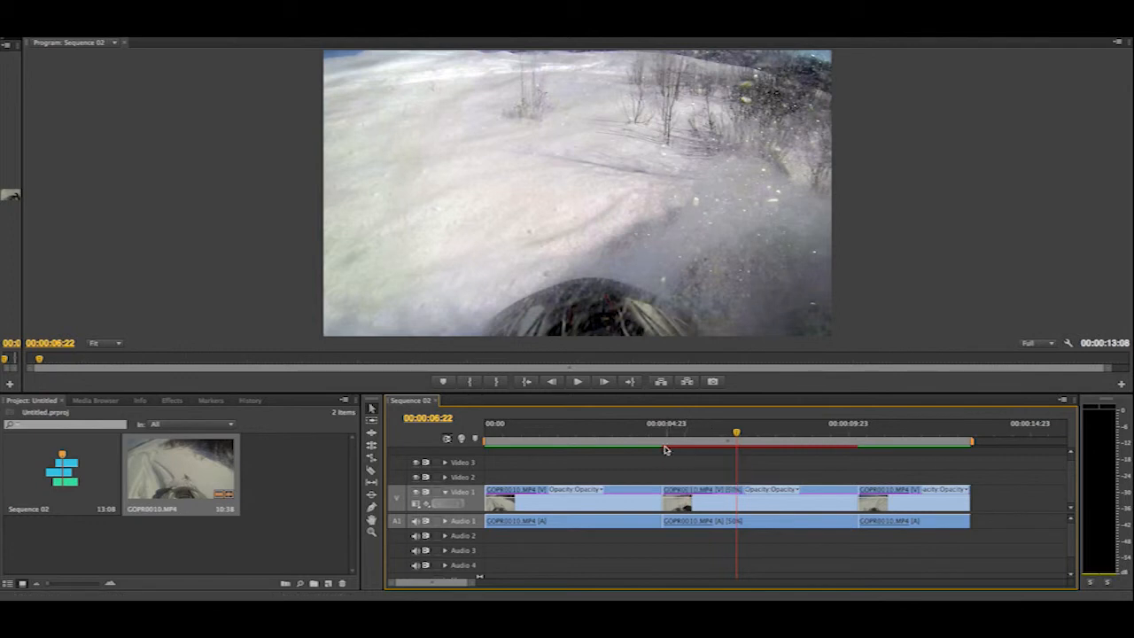
pyautogui.moveTo(808, 450)
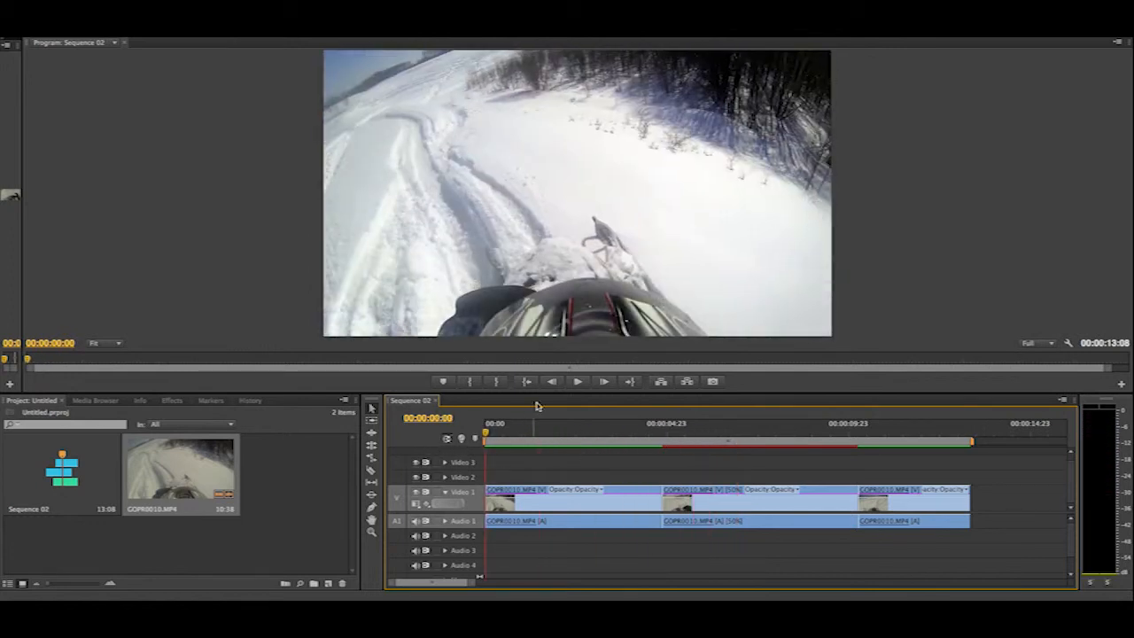
pyautogui.moveTo(875, 282)
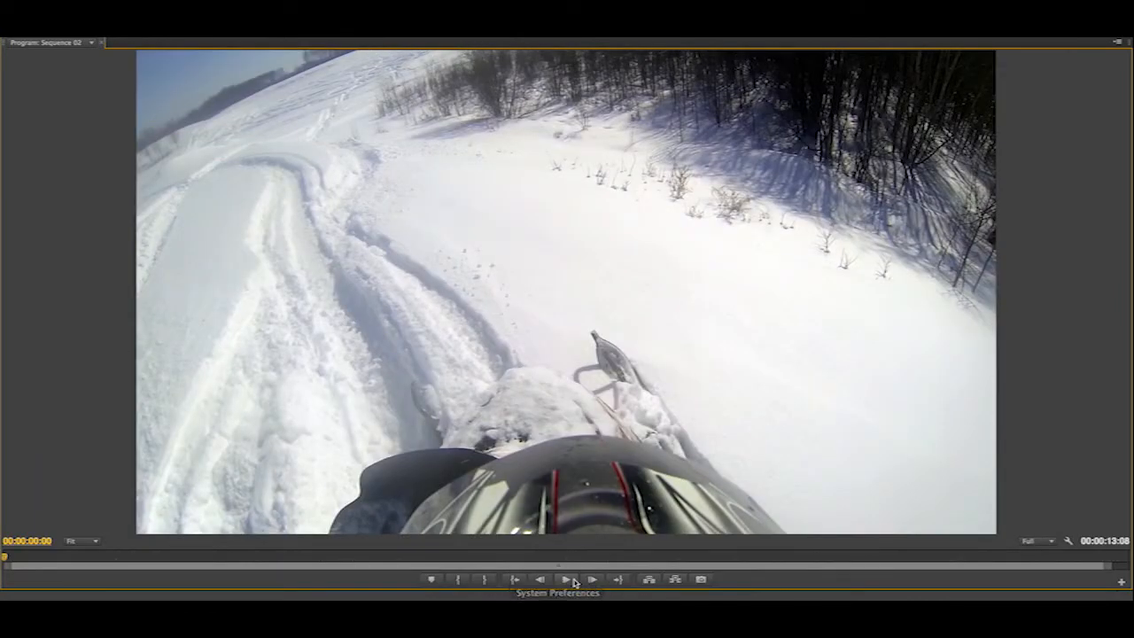
pyautogui.click(565, 577)
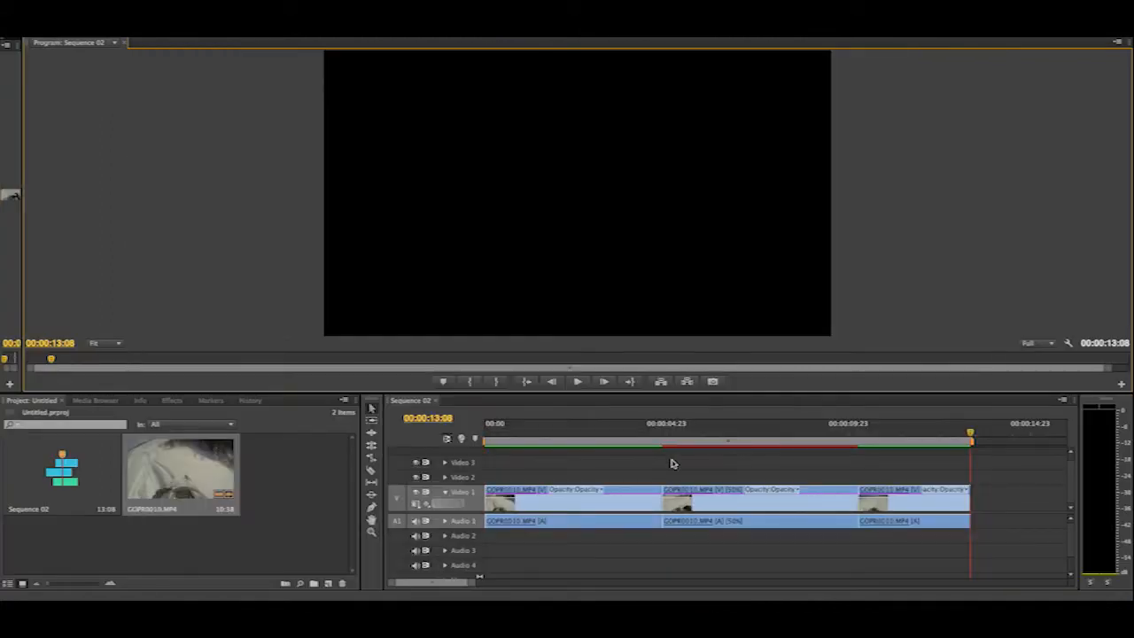
pyautogui.moveTo(669, 469)
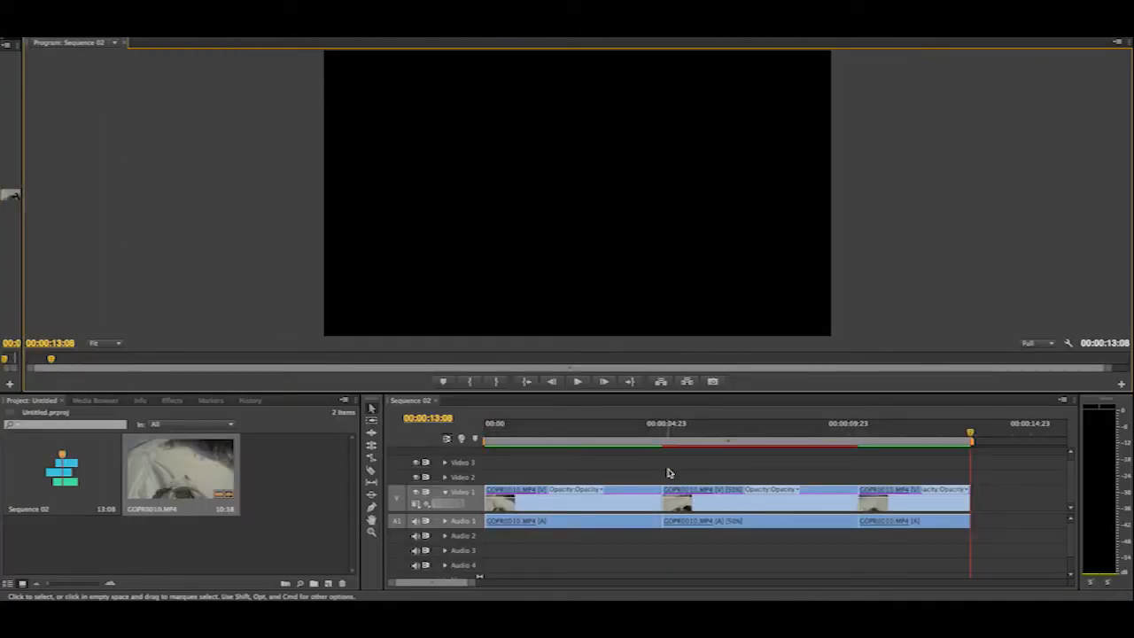